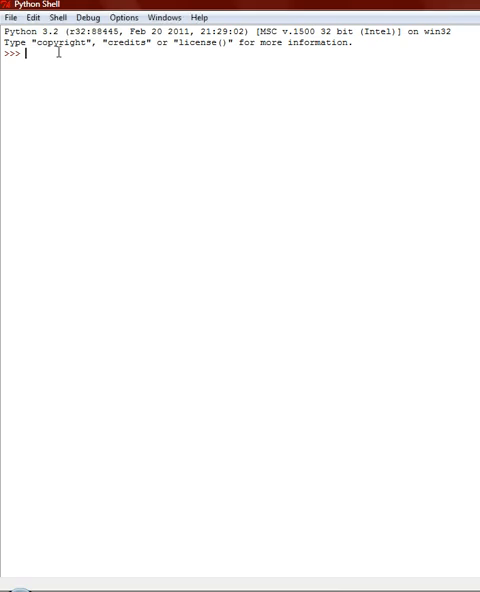
Define food = ['apple', 20, 'ham'] at the shell prompt.
text(f)
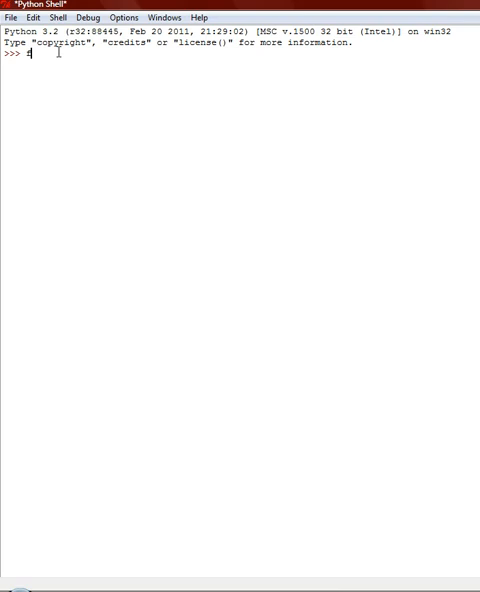
text(foo)
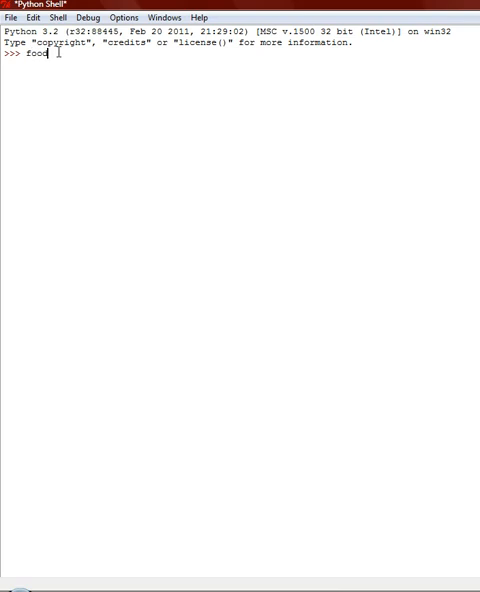
text(= [)
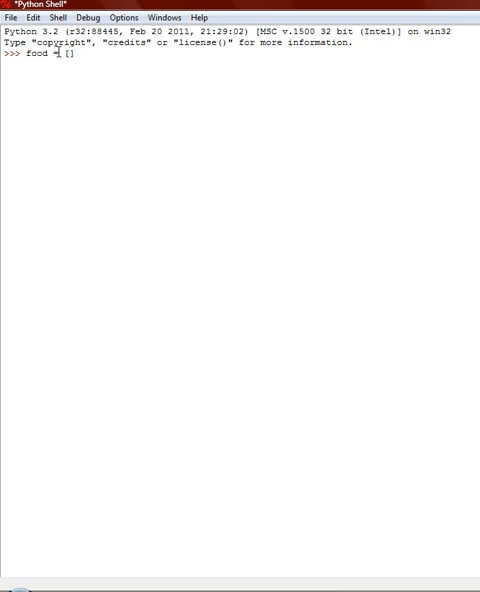
text('')
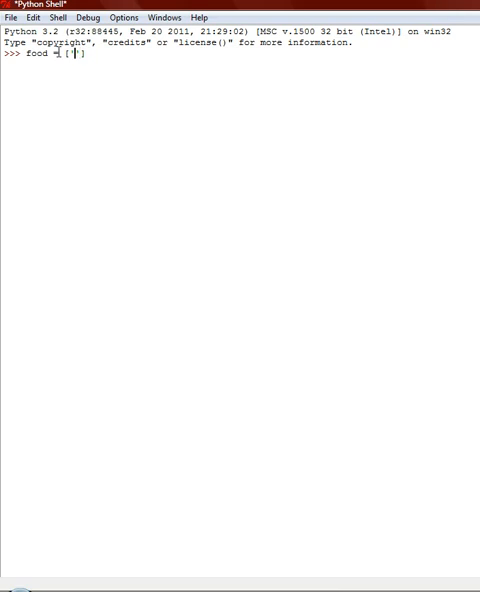
text(apple)
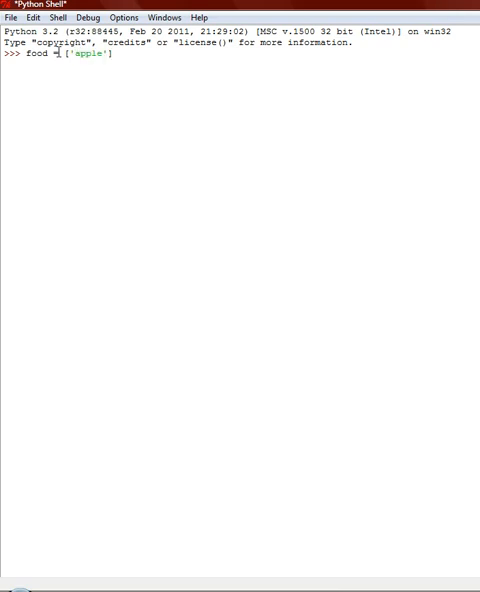
text(,)
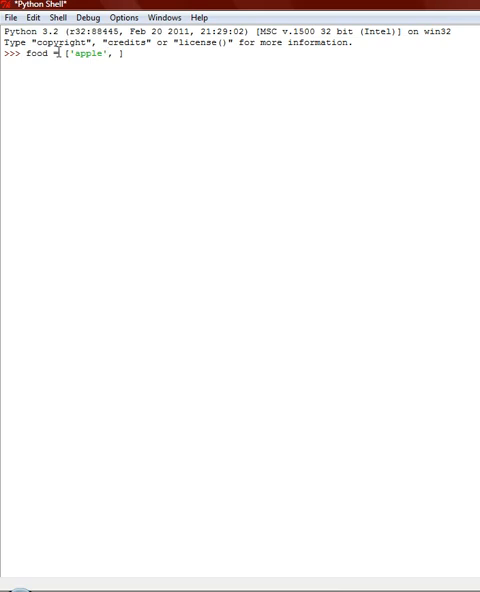
text(20])
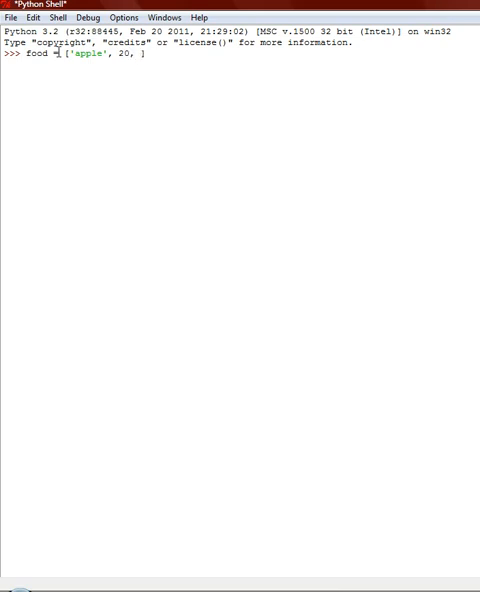
text('')
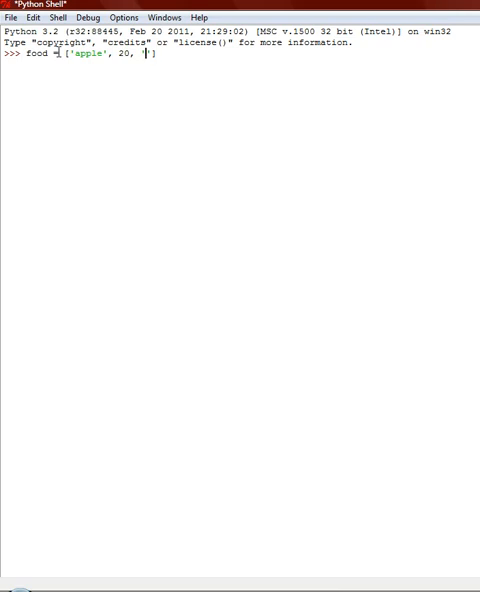
text(ham)
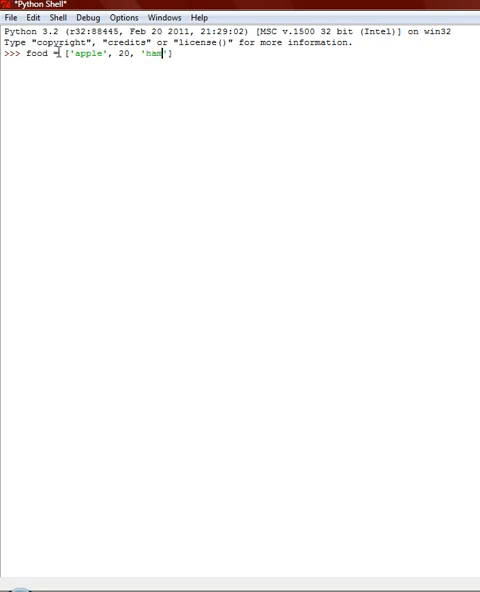
text(')
text(food)
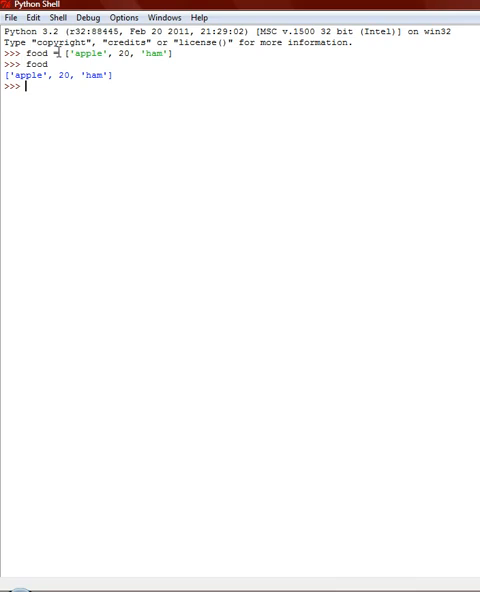
mouse_move(36, 88)
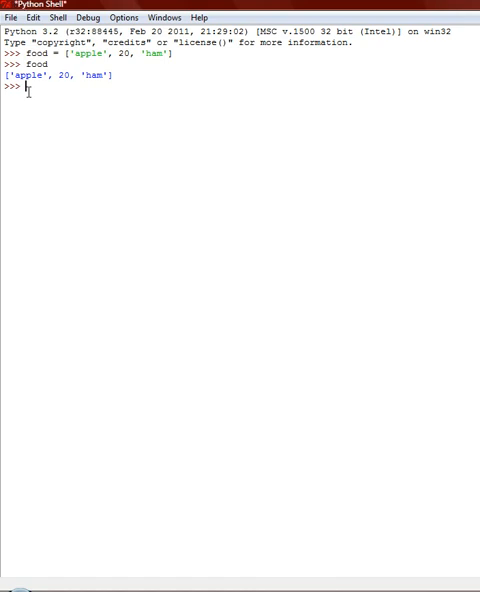
Evaluate food[0] to get 'apple' and food[0:2] to get ['apple', 20].
text(food[])
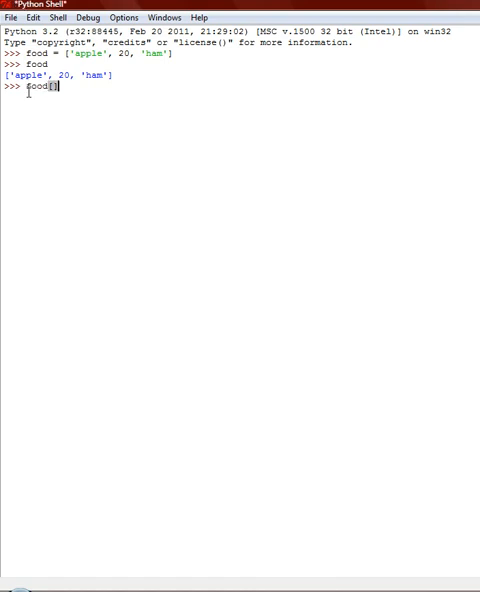
text(0)
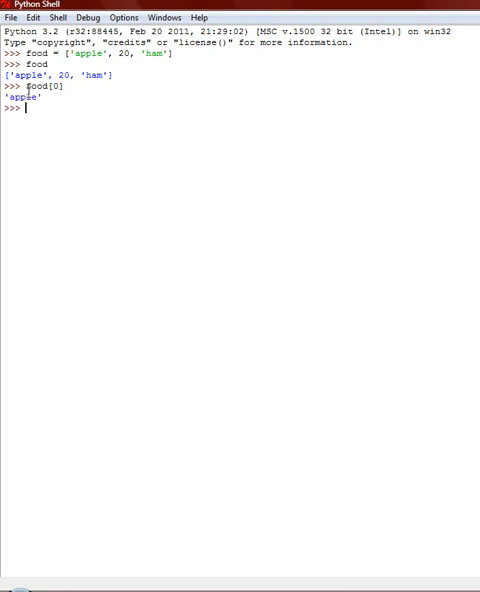
text(food[1])
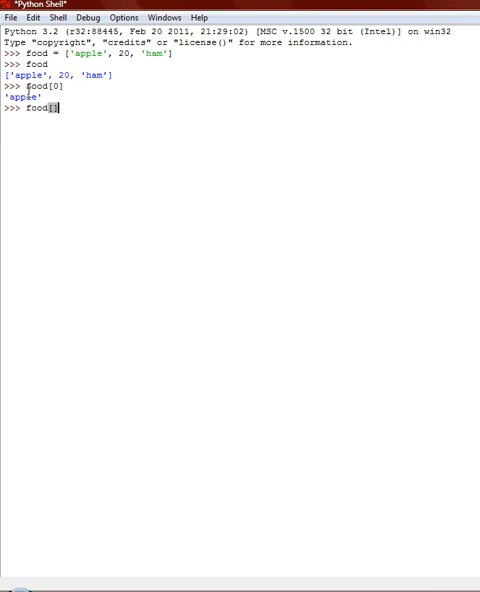
text(0)
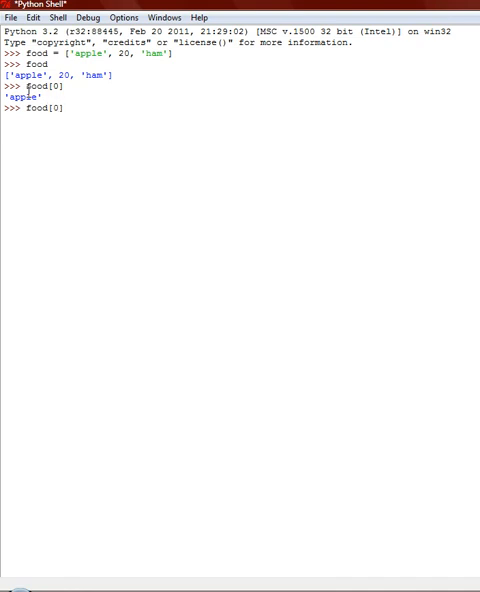
text(:)
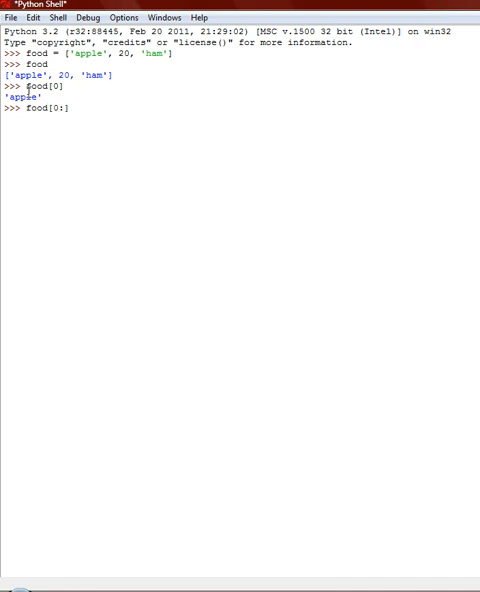
text(2)
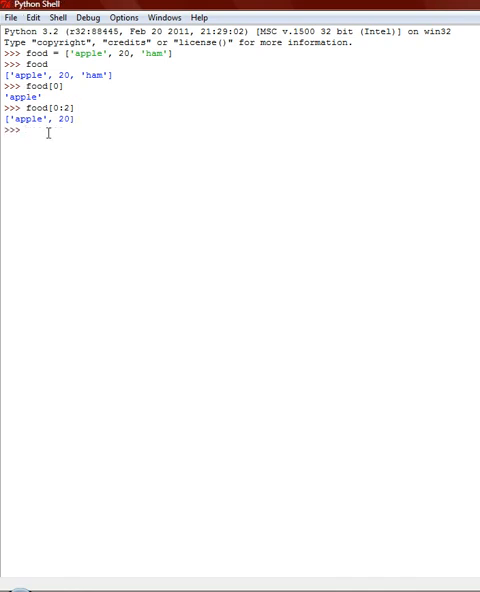
Evaluate food[0:3] to show all three items of the list.
text(f)
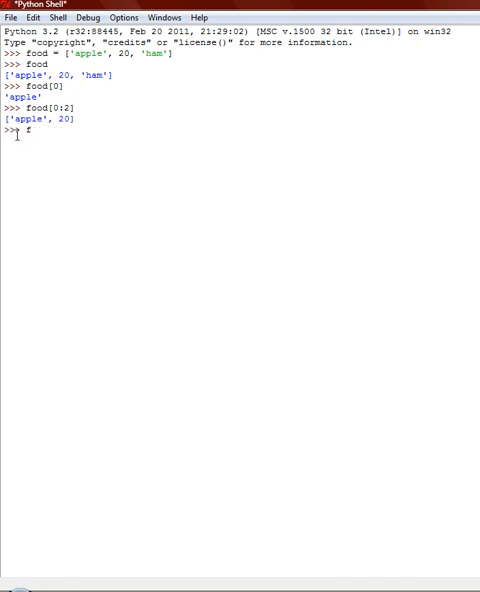
text(od)
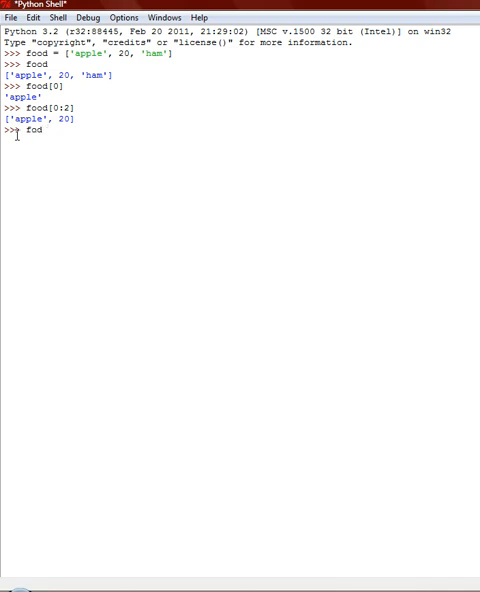
text(o)
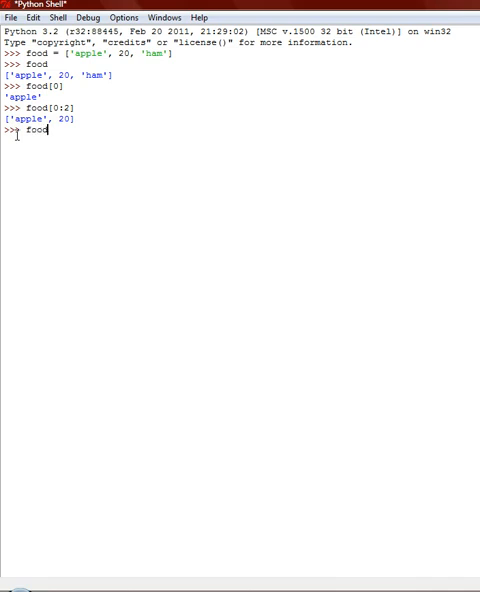
text([)
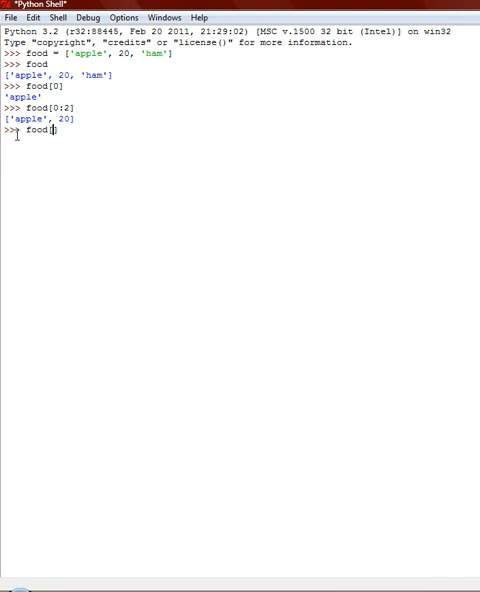
text(0:3)
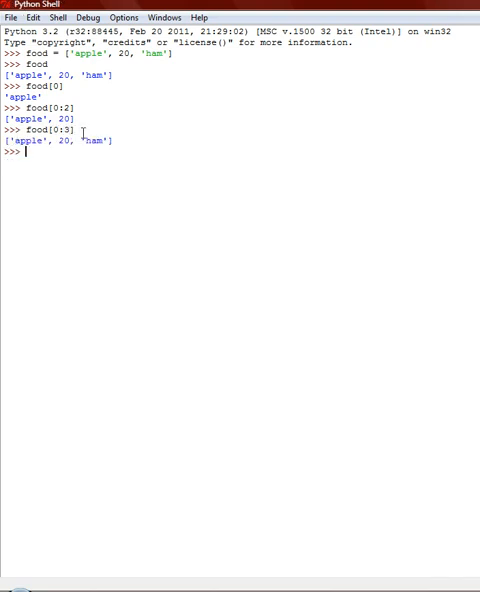
text([)
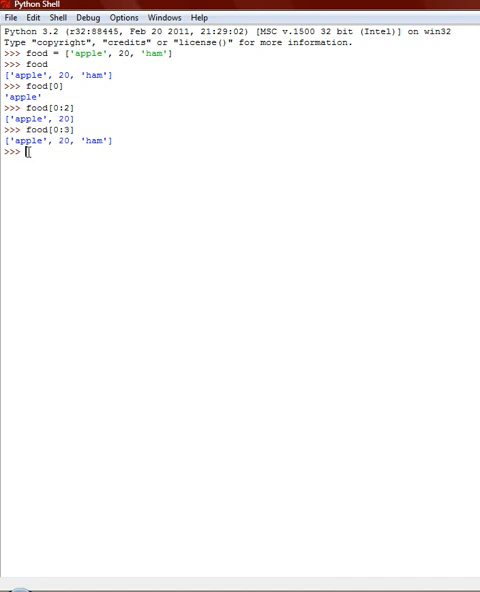
text(food)
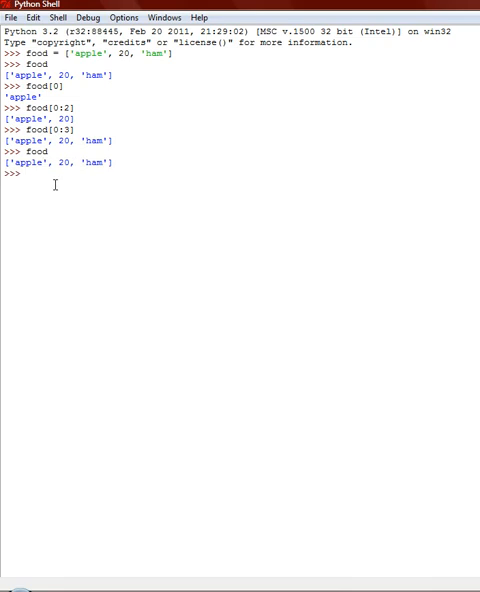
Attempt food = del[0], which raises a syntax error.
text(foo)
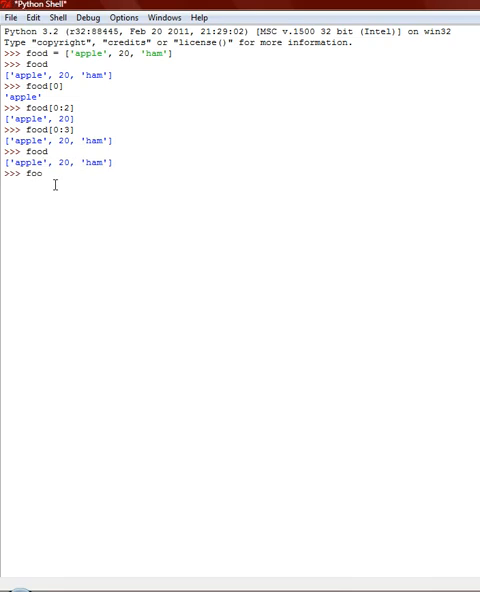
text(del)
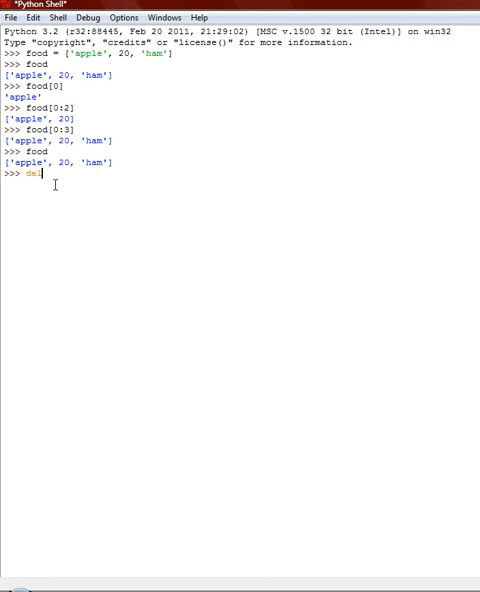
key(Backspace)
text(food)
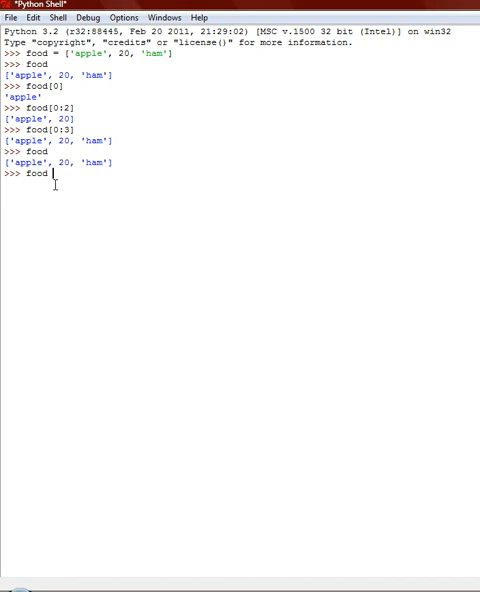
text(=)
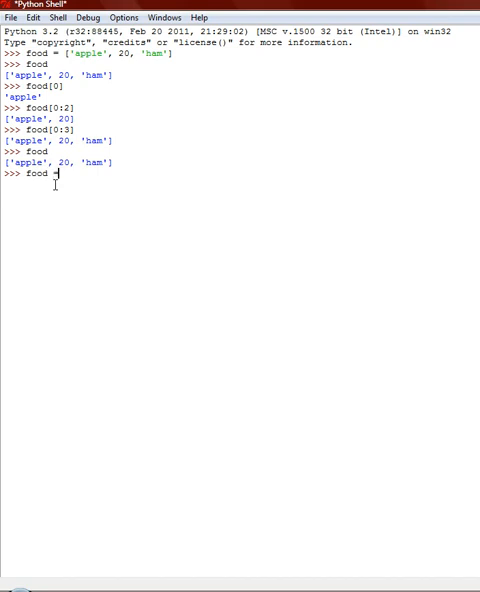
text(del[)
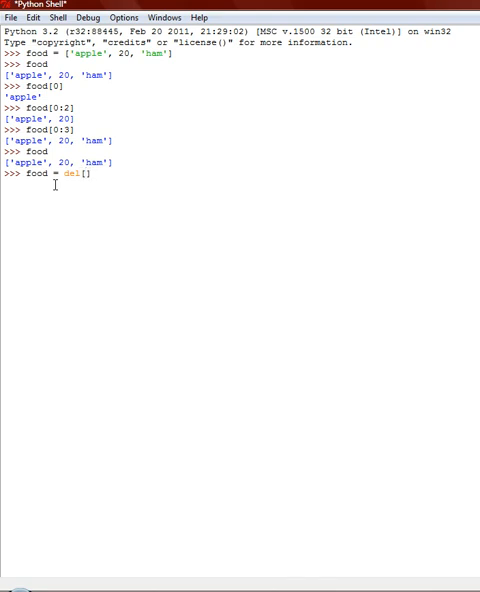
text(0)
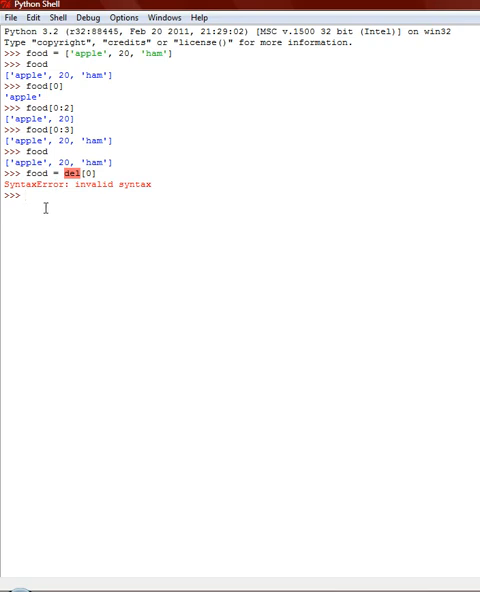
Try food - [0] (TypeError), then run del food[0] leaving [20, 'ham'].
text(food =)
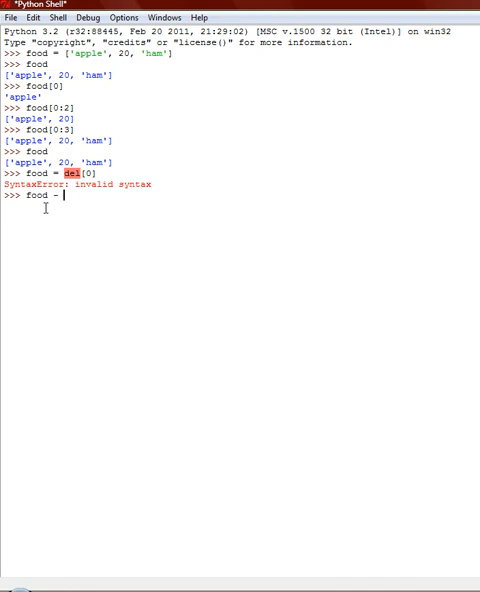
text([0])
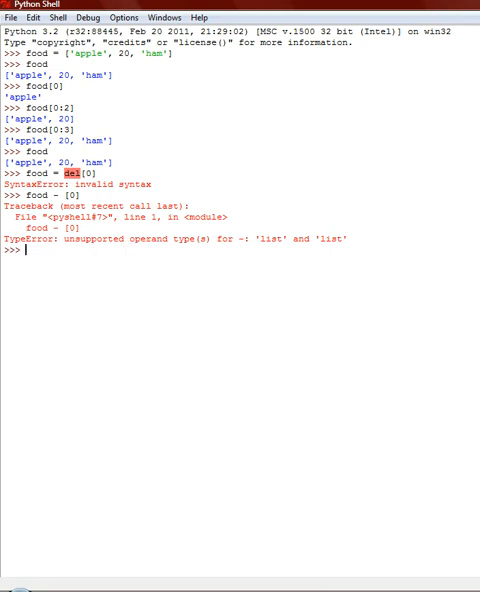
text(del food[0])
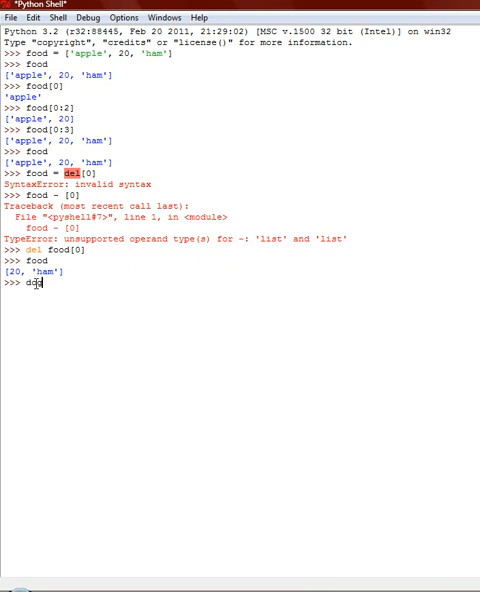
Create dog = ['puppy'] and evaluate food + dog giving [20, 'ham', 'puppy'].
text(= [])
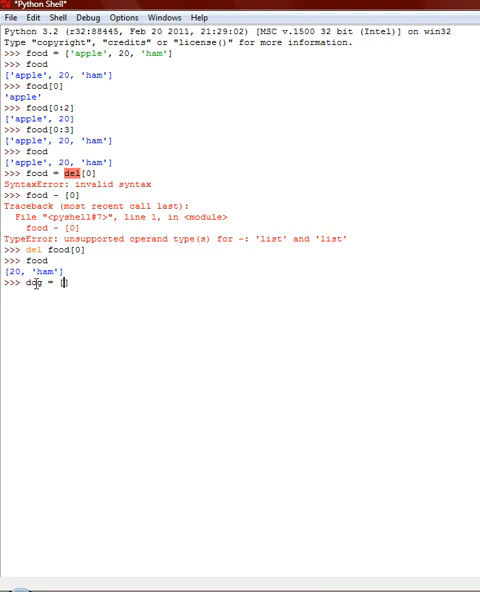
text([puppy')
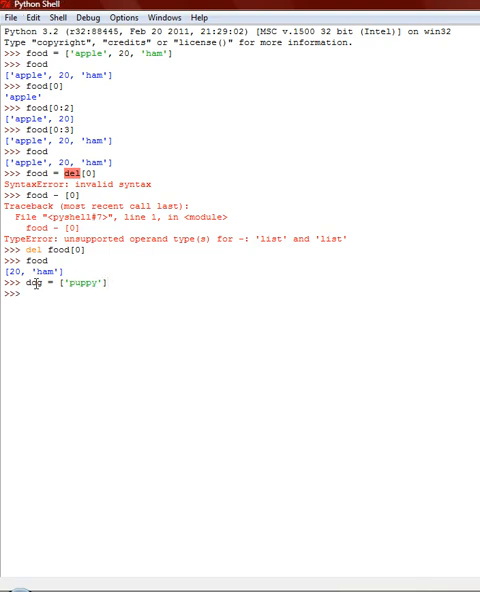
text(food +)
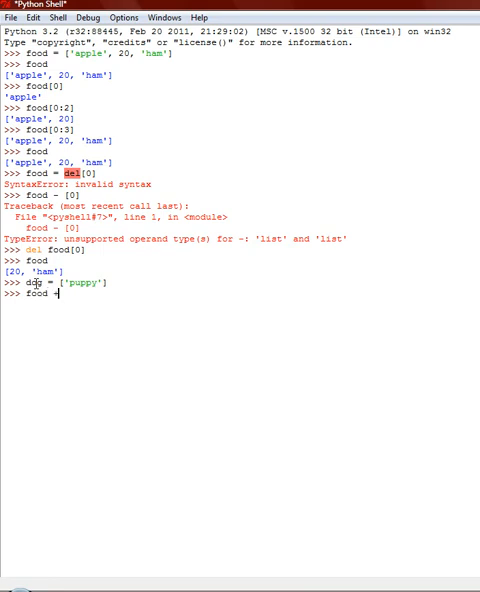
text(d)
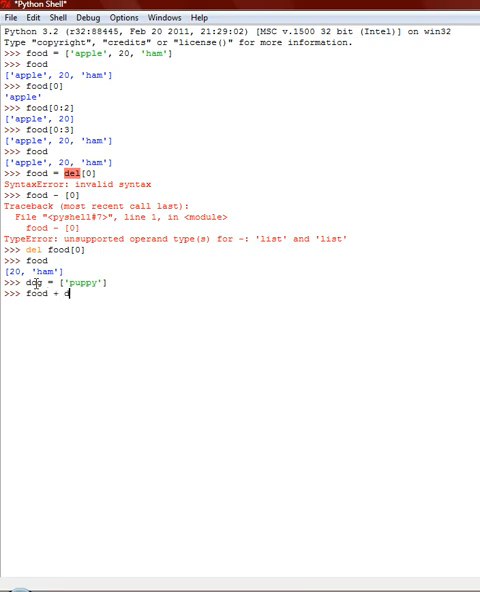
text(dog)
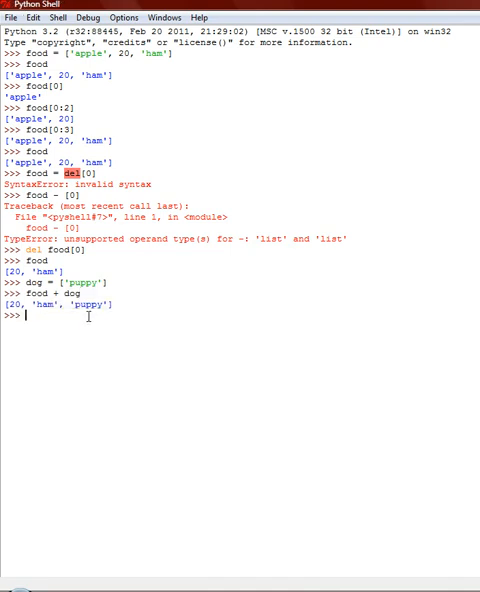
text(food)
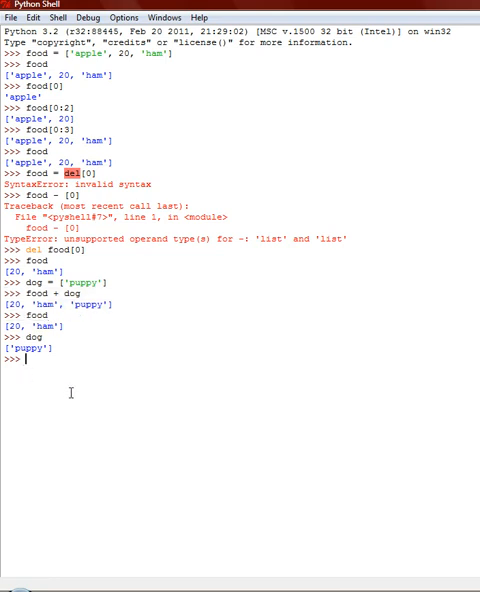
Evaluate food + dog - food, which raises a TypeError since lists cannot be subtracted.
text(food +)
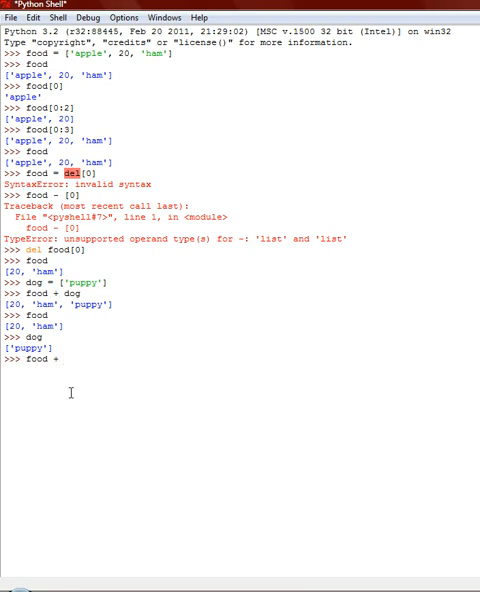
text(dog)
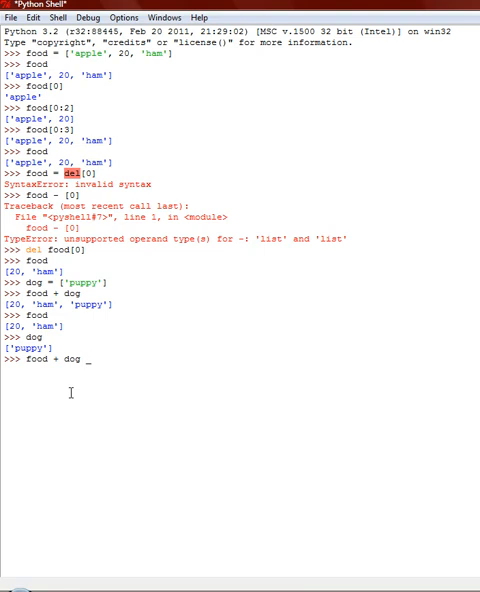
text(-)
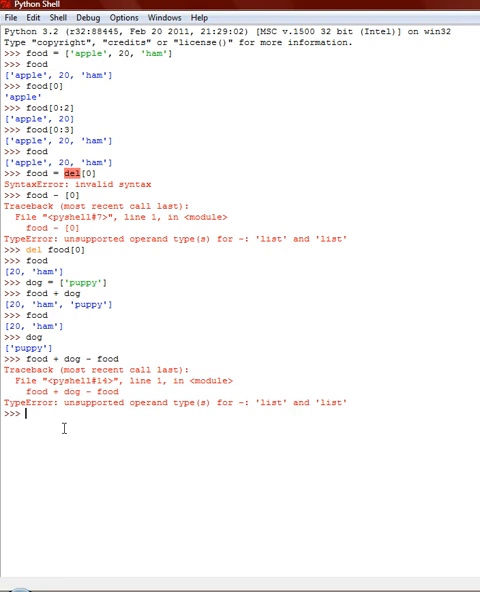
text(food)
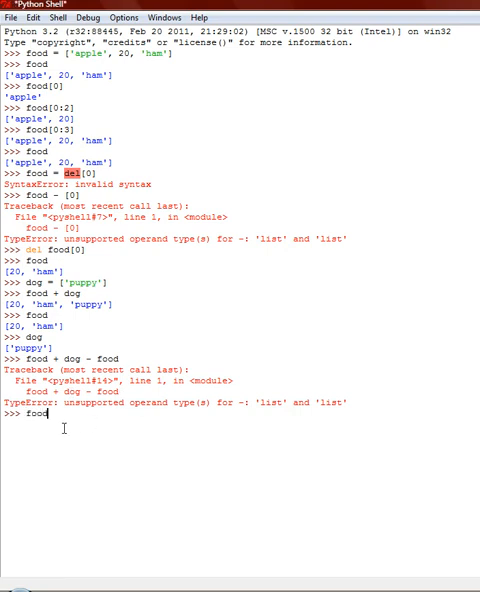
text(+)
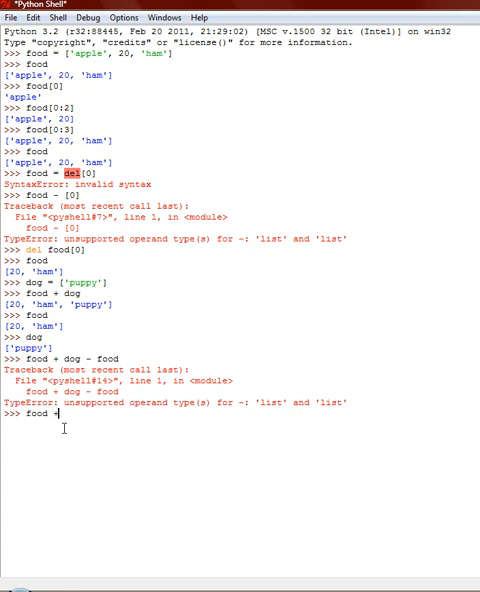
text(dog)
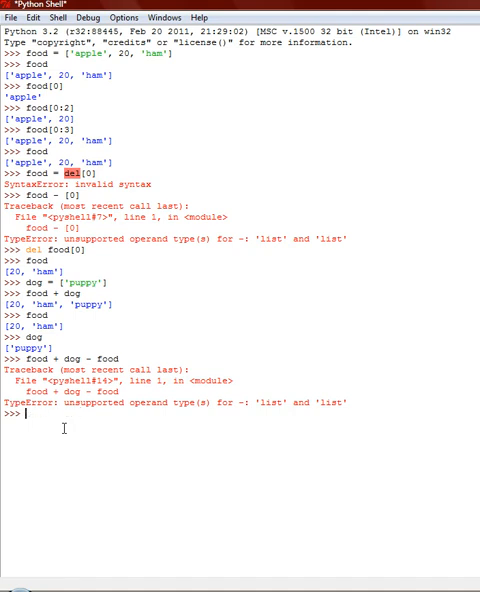
Define function dood() whose body is dog + food.
text(del)
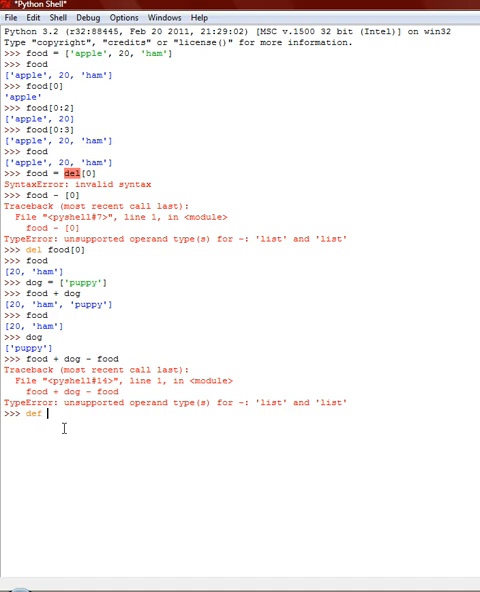
text(d)
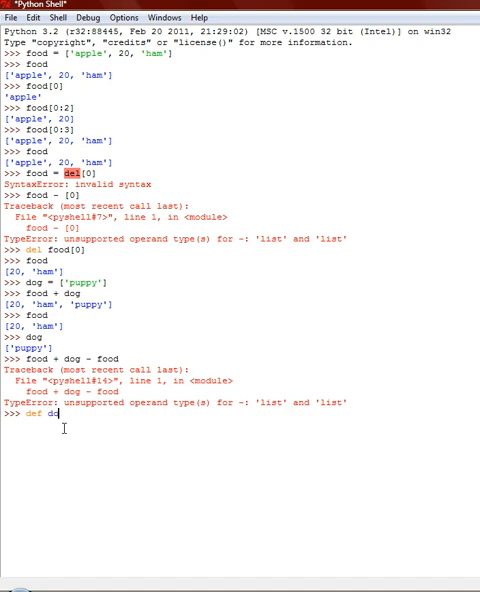
text(o)
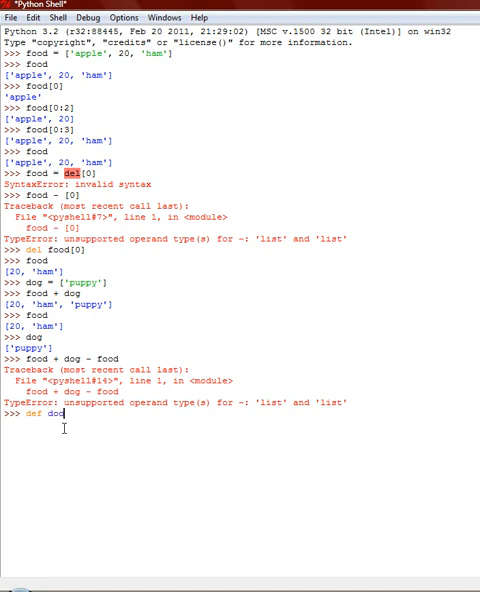
text(o)
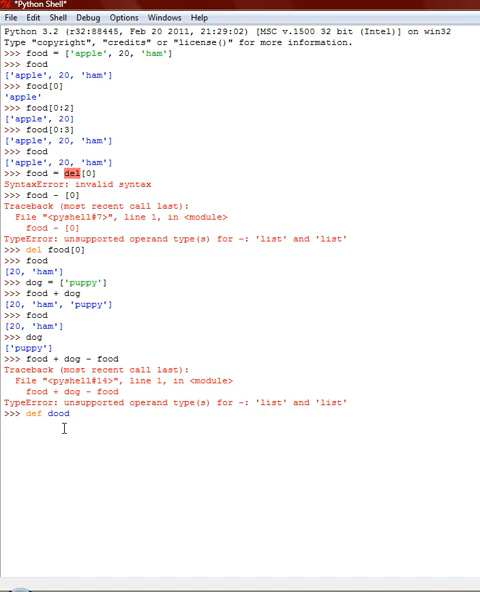
text(:)
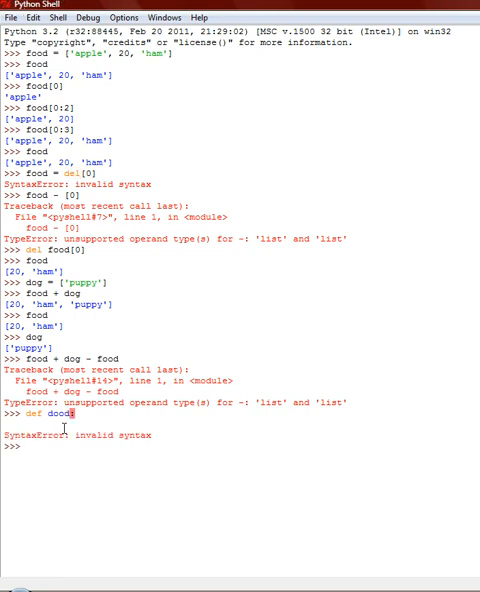
text(d)
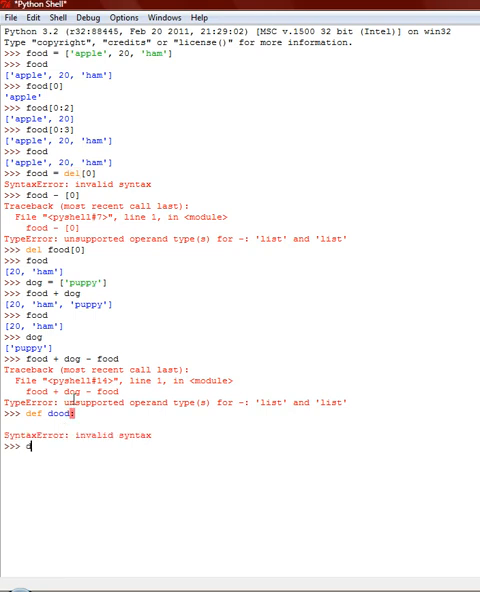
text(def dood)
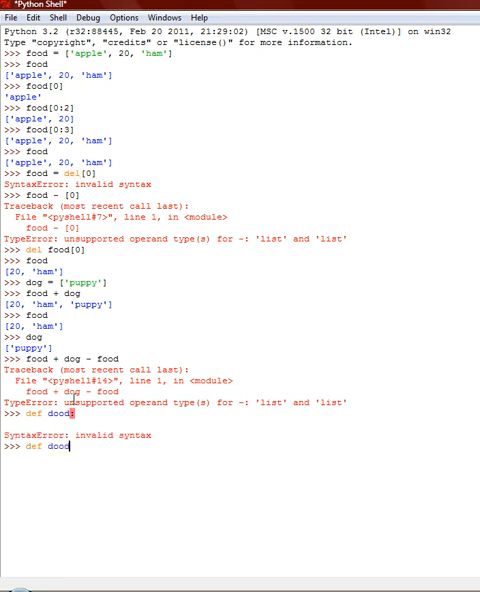
text(():)
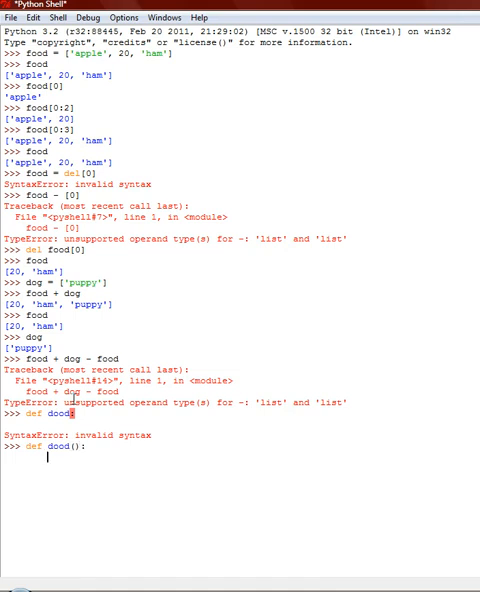
text(dog + foo)
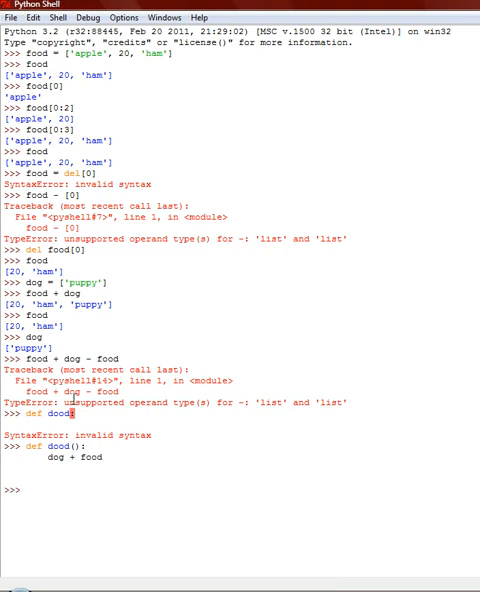
Call dood(), which prints nothing.
text(dood)
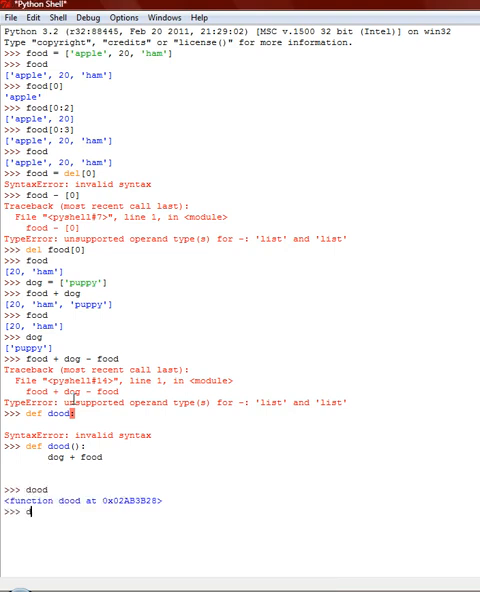
text(ood())
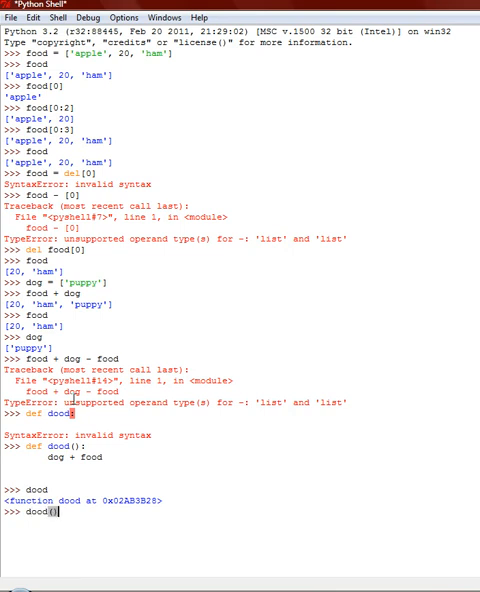
key(enter)
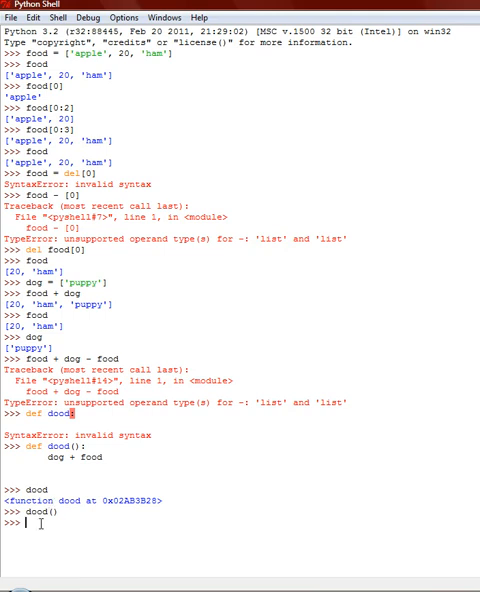
Recall the dood definition and add a print(food) line to its body.
text(food)
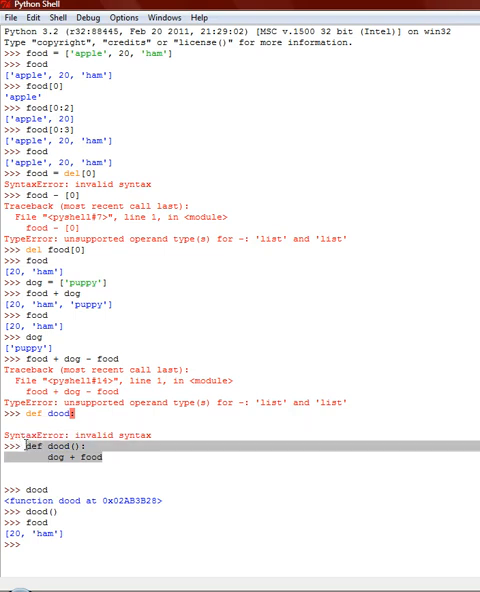
click(36, 16)
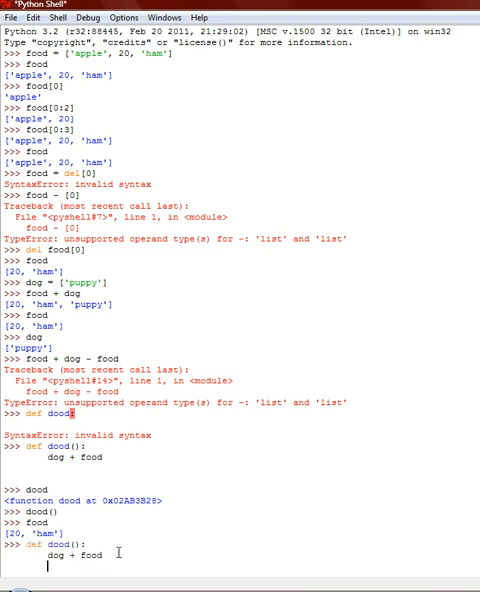
text(print)
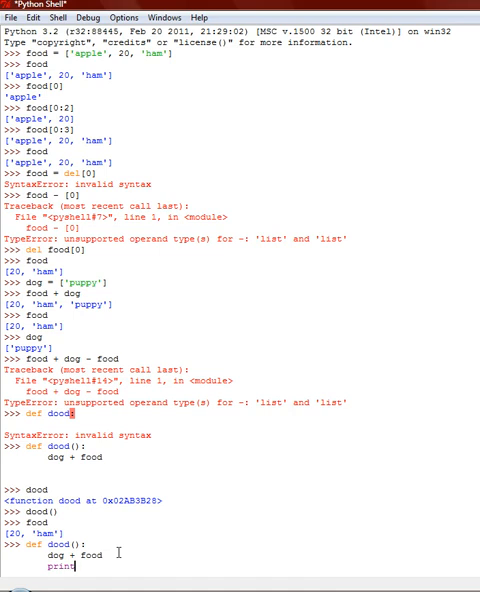
text(())
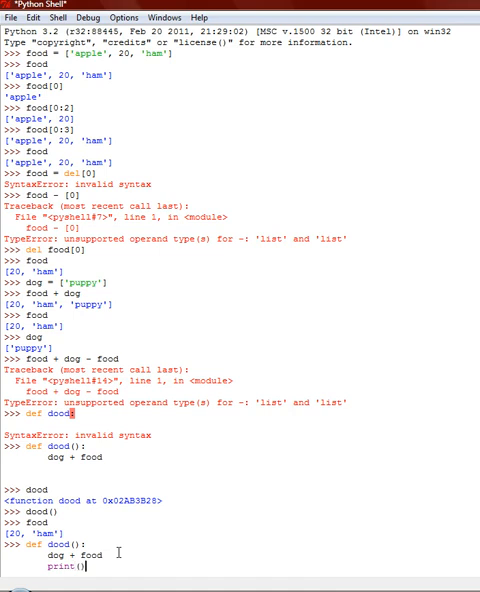
text(food)
text(dood)
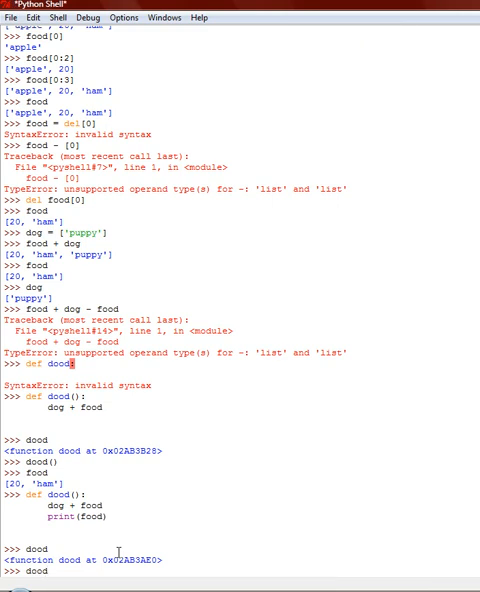
Run dood() printing [20, 'ham'], then redefine dood to print(food, dog).
text(())
key(Return)
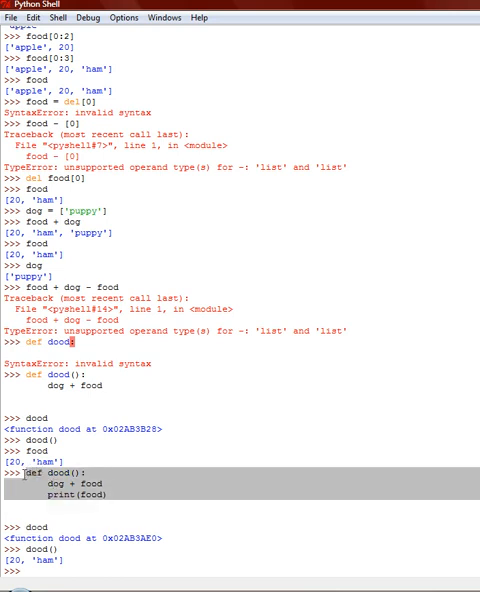
mouse_move(44, 584)
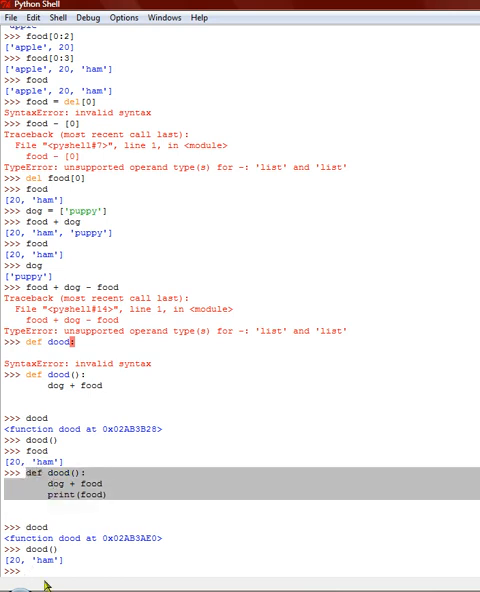
scroll(down, 3)
text(print(food)
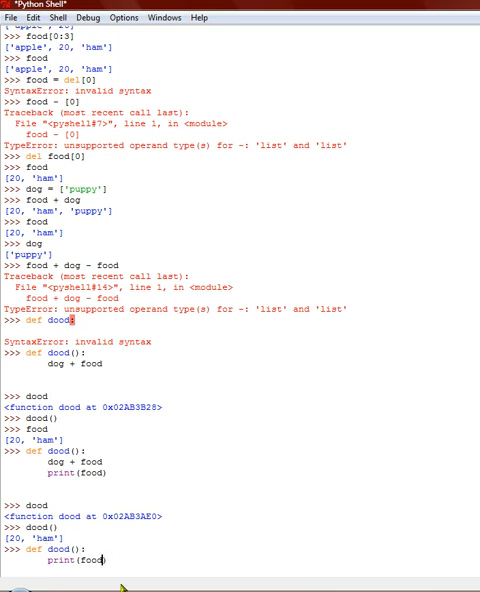
text(,)
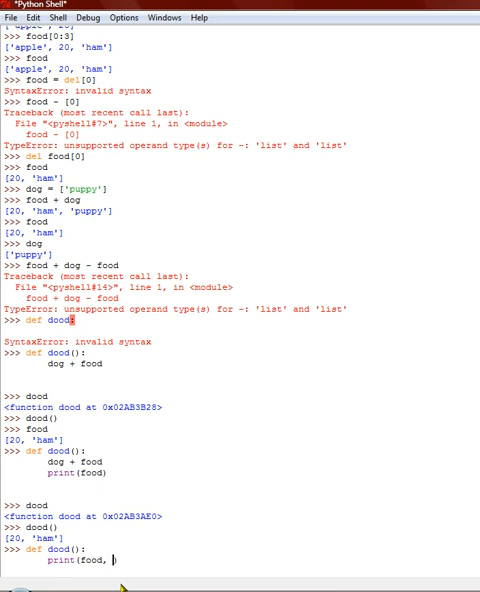
text(dog)
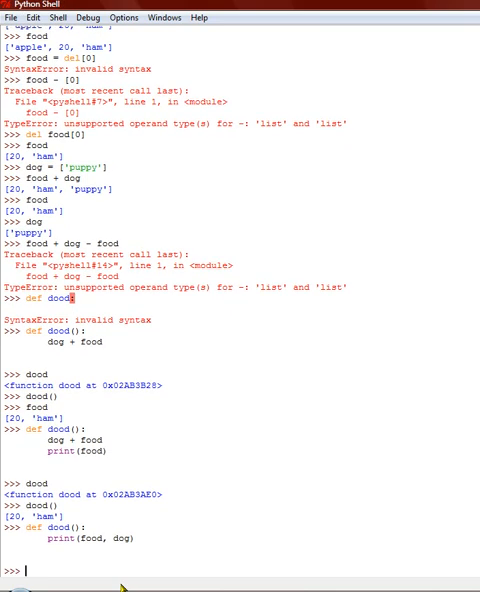
text(dood)
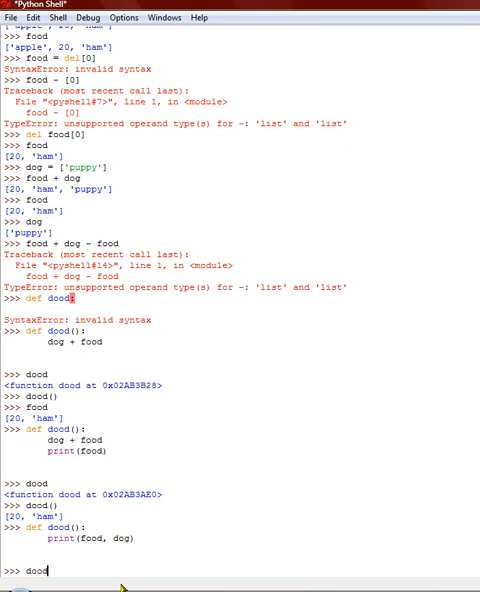